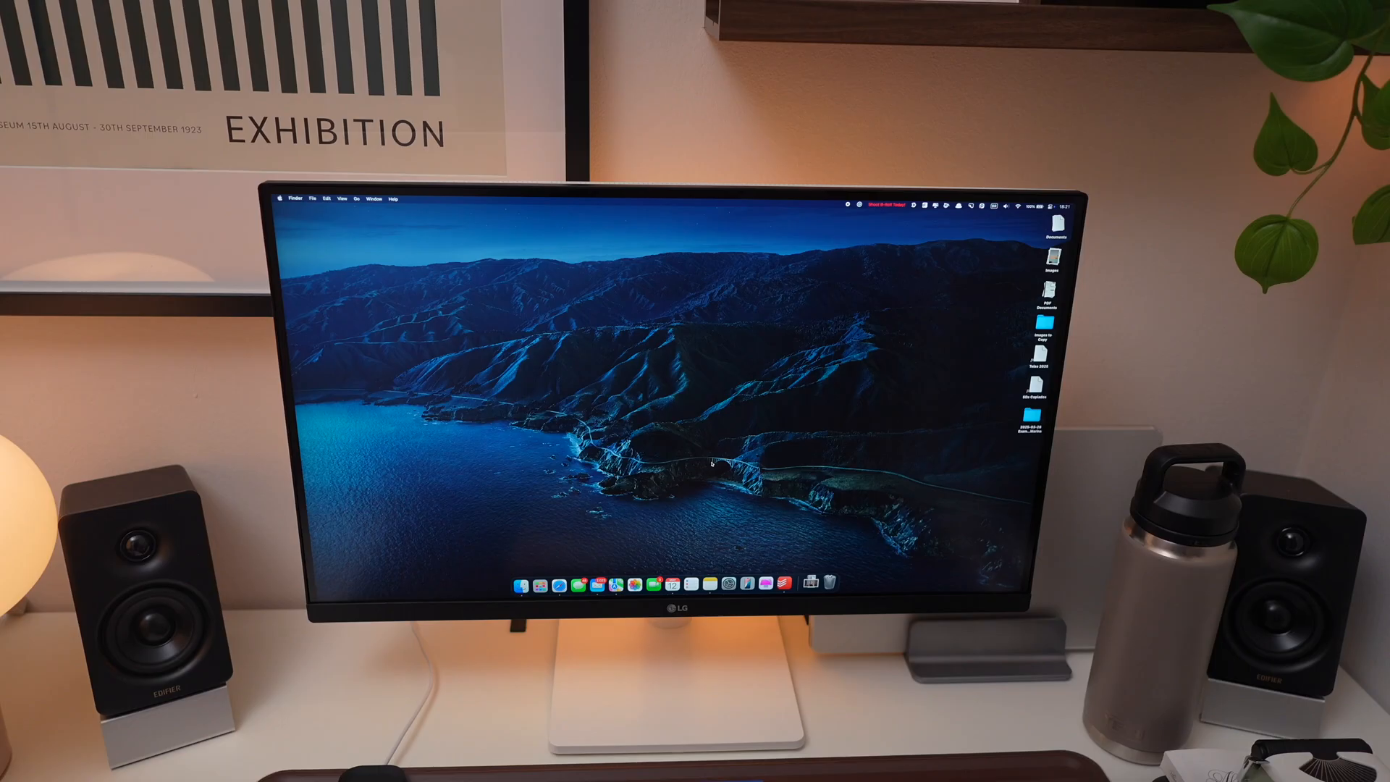
Show the Productivity folder with One Thing, 1Password 7, Spark Mail and Paste
{"action": "type", "text": "d new"}
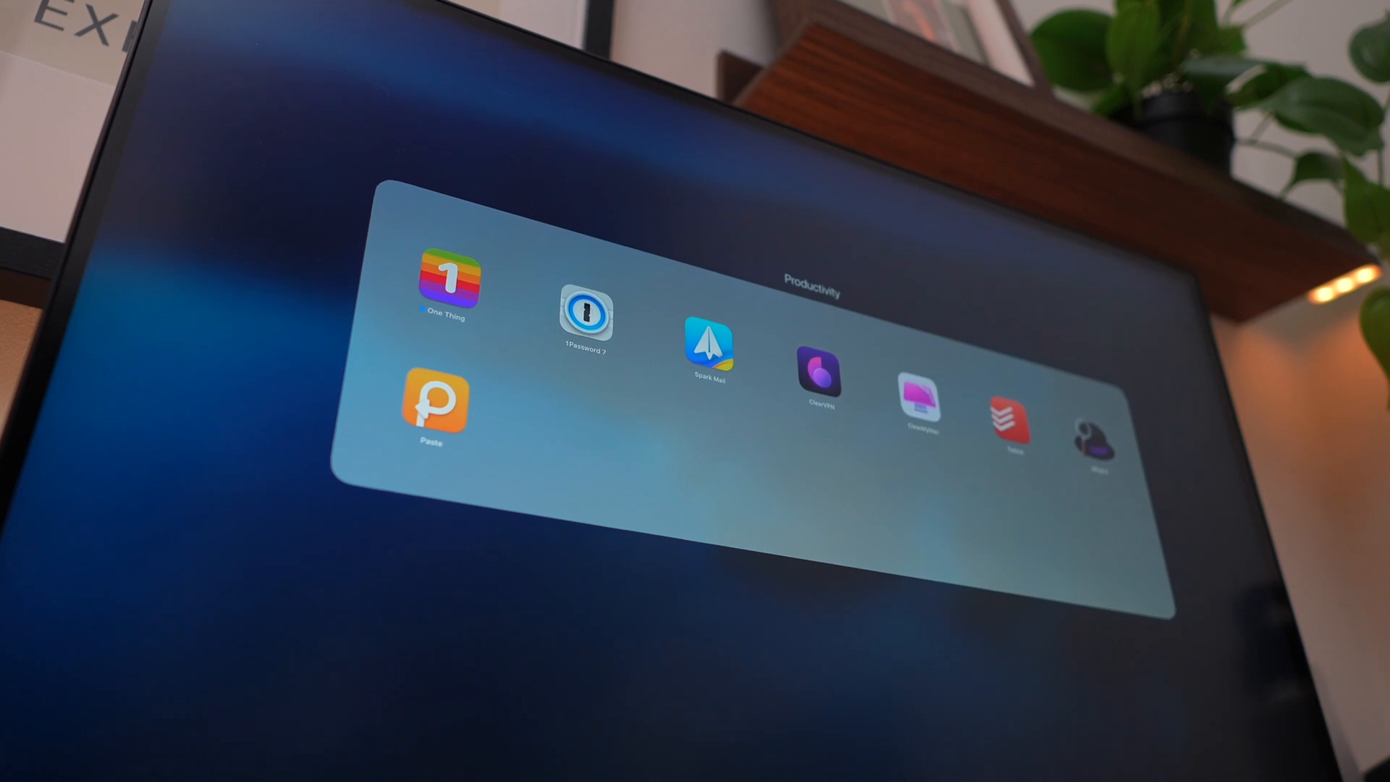
Launch 1Password and generate a 20-character random login password with symbols and numbers
{"action": "left_click", "coordinate": [584, 320]}
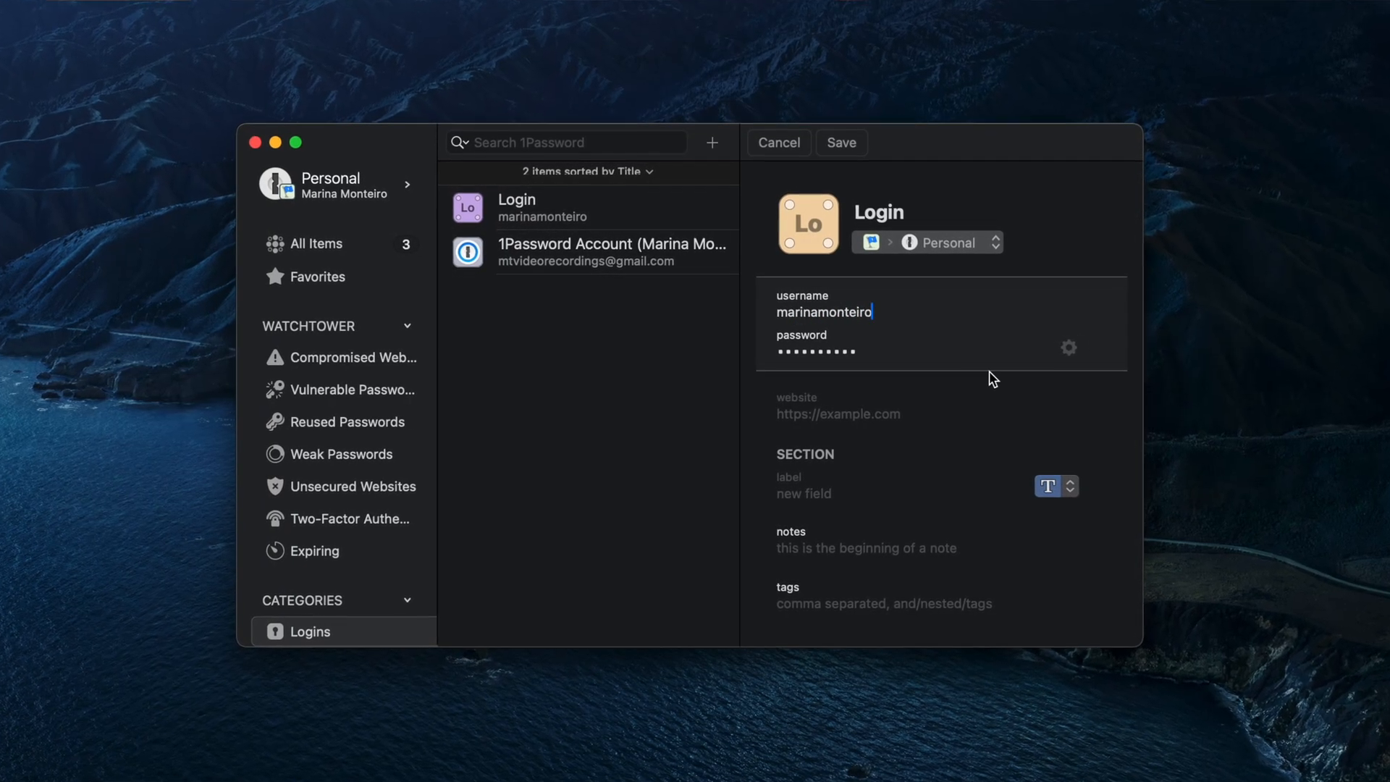
{"action": "left_click", "coordinate": [1069, 348]}
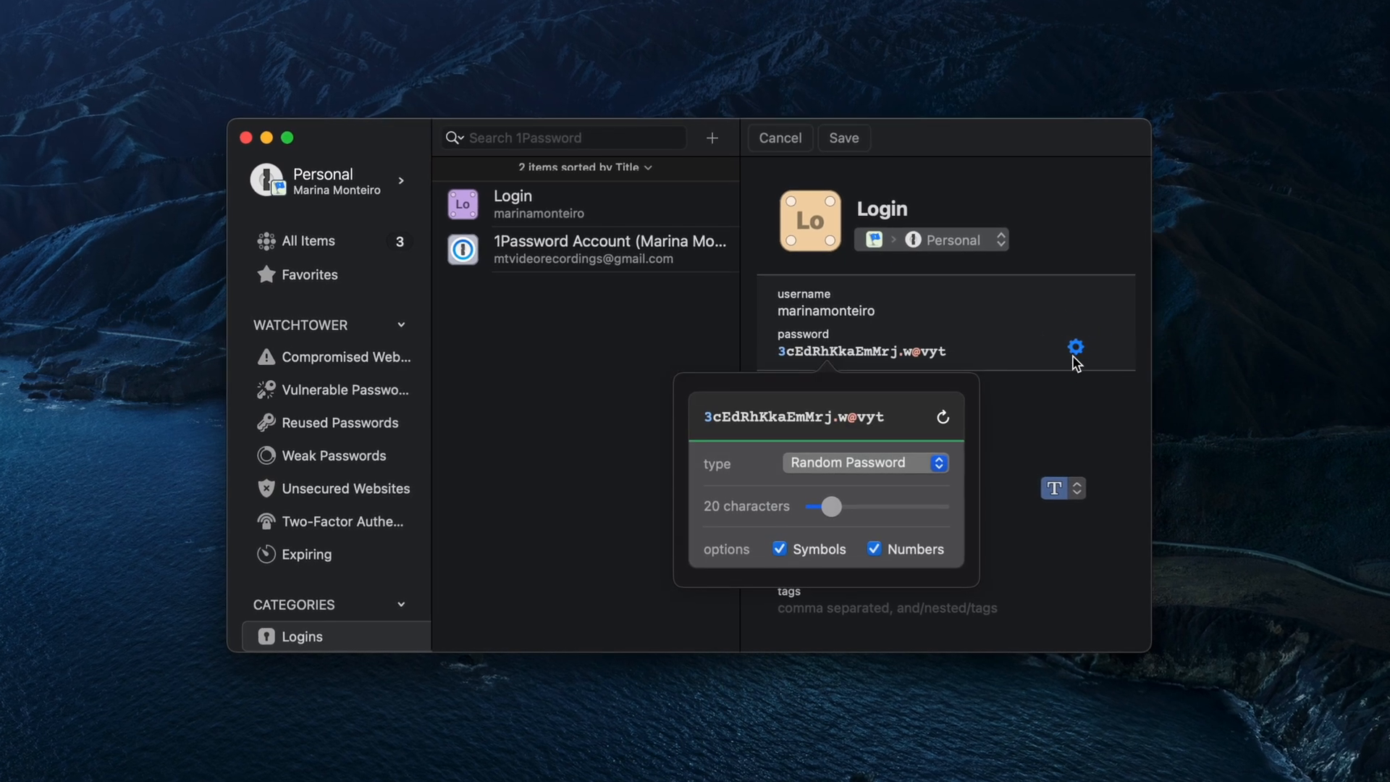
{"action": "left_click", "coordinate": [866, 462]}
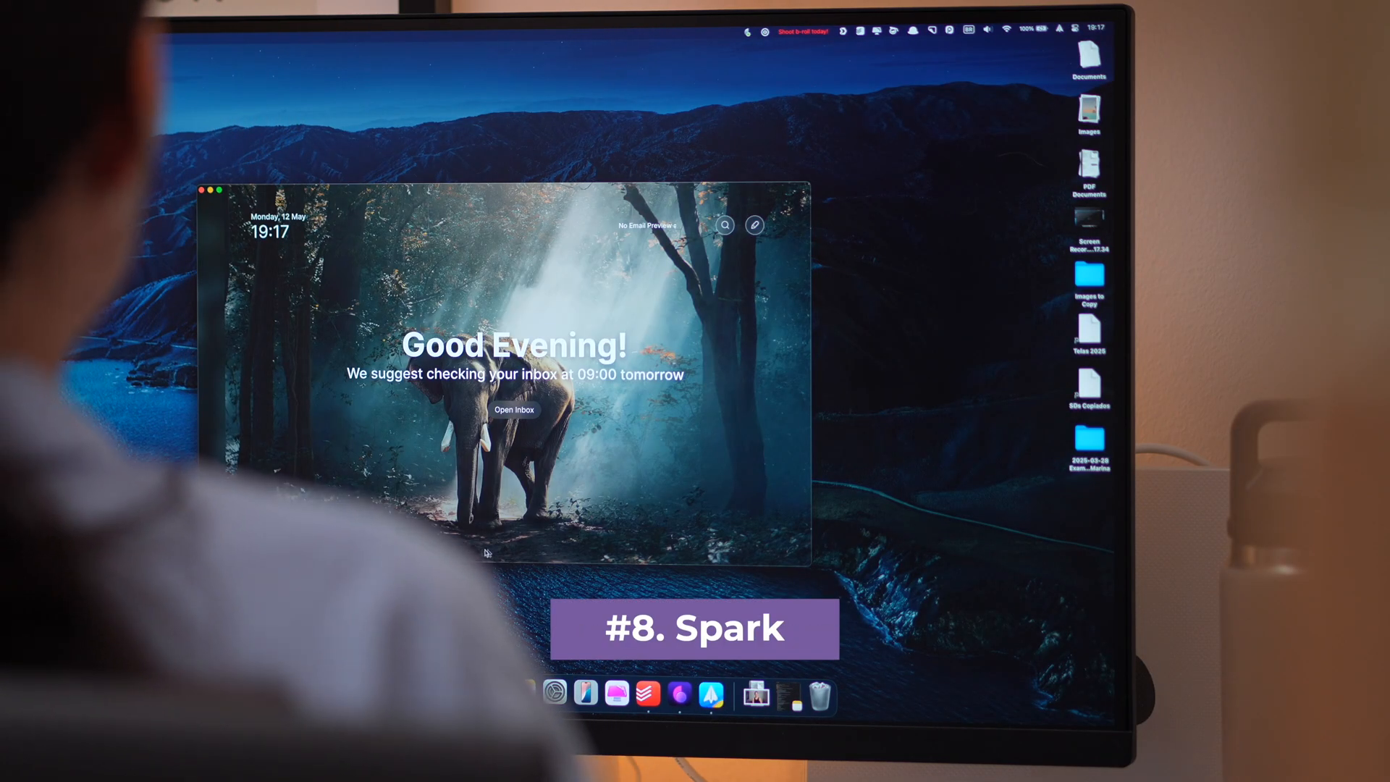
{"action": "left_click", "coordinate": [516, 410]}
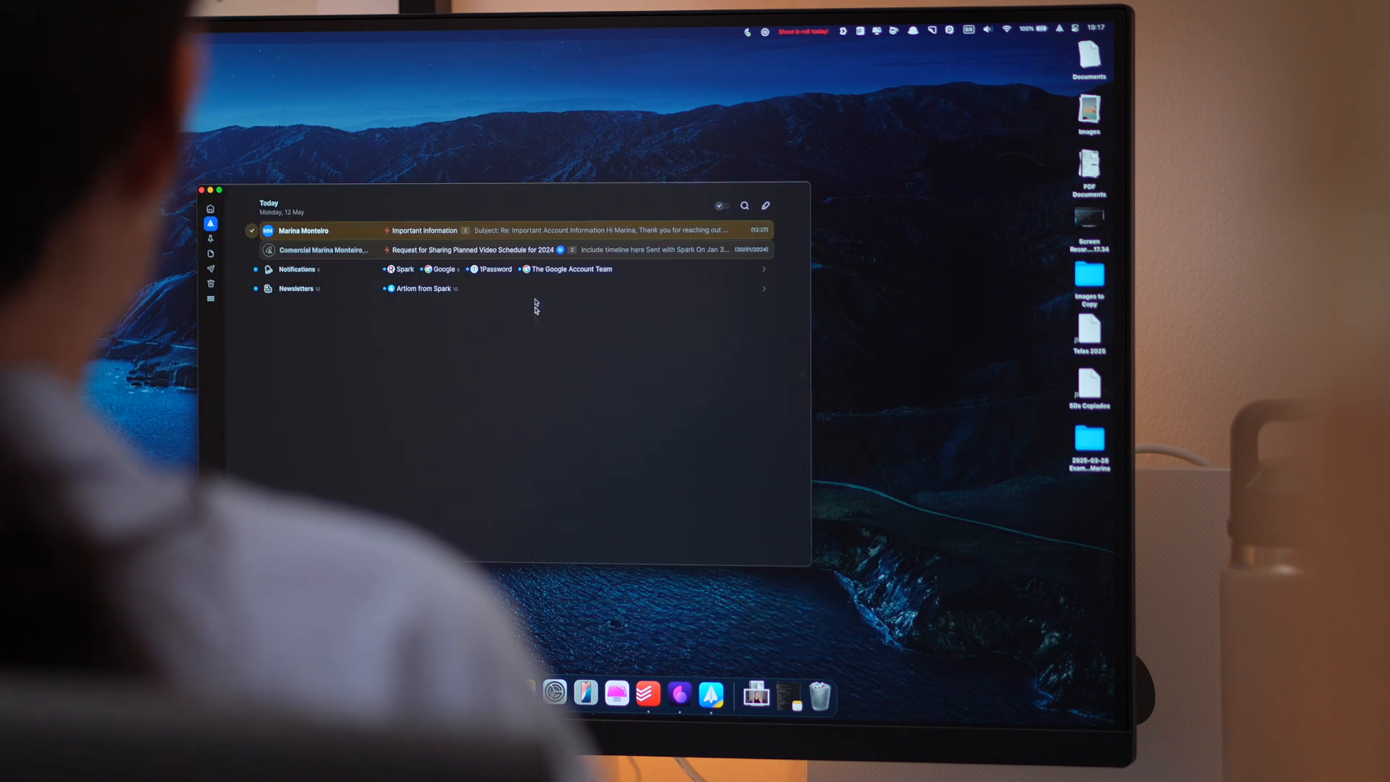